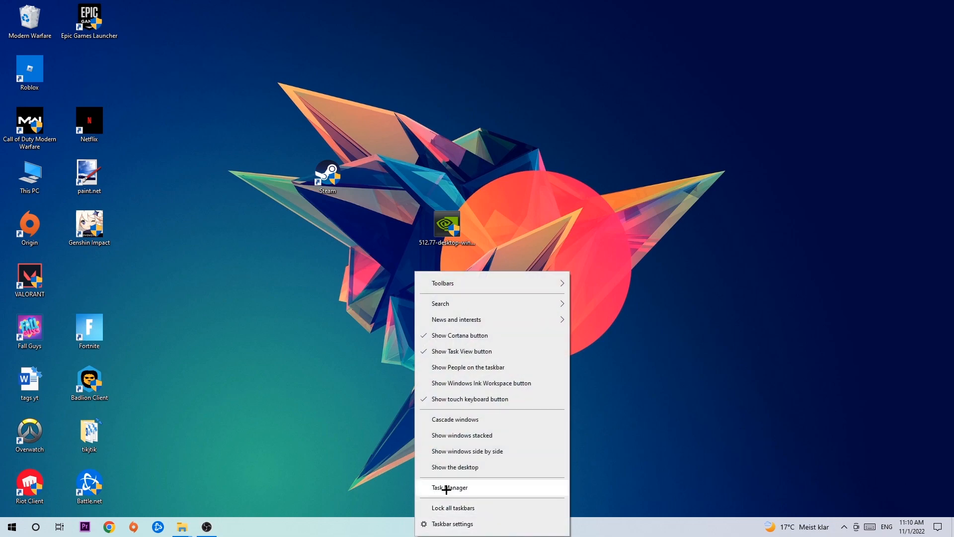
Step: Launch Task Manager from the taskbar context menu
left_click(449, 487)
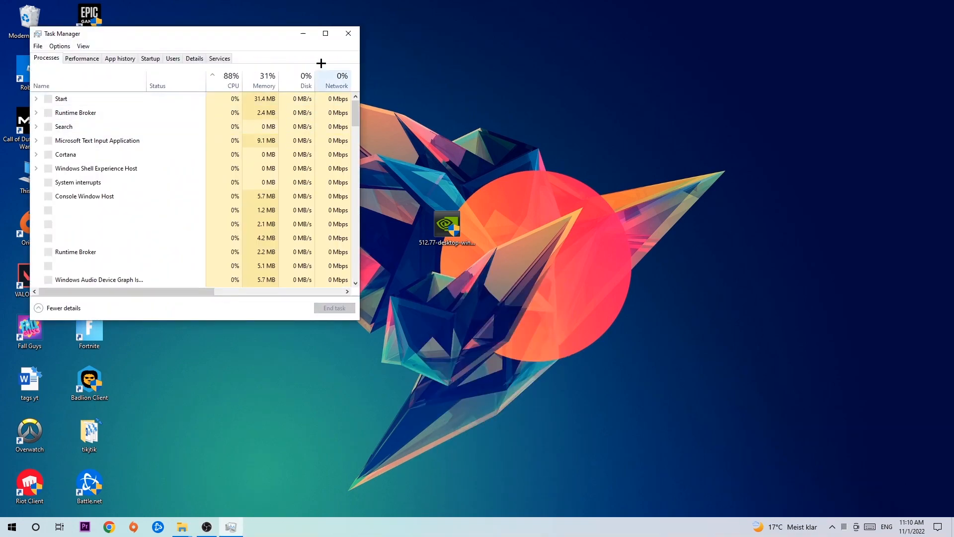
Step: Expand Task Manager to full details and review the heaviest GPU process for ending
left_click(325, 34)
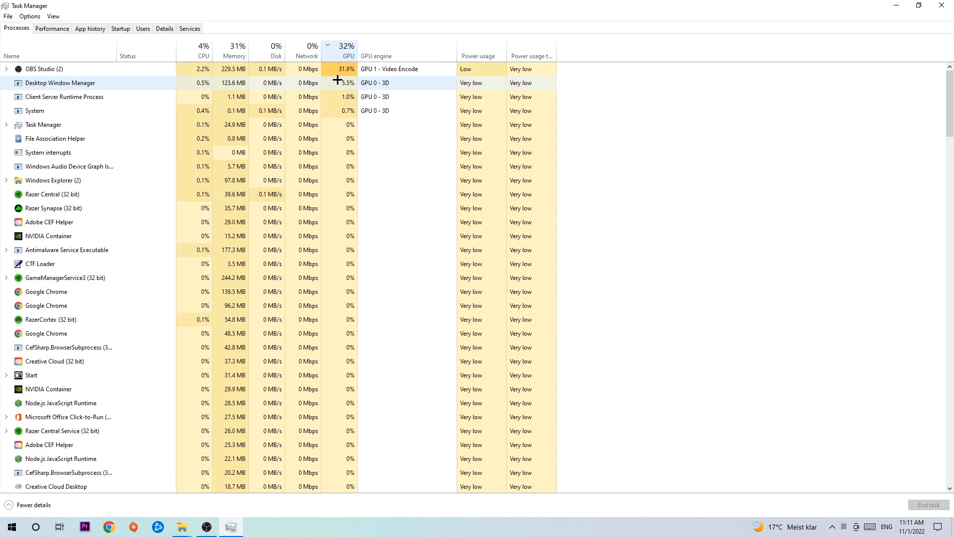
right_click(43, 68)
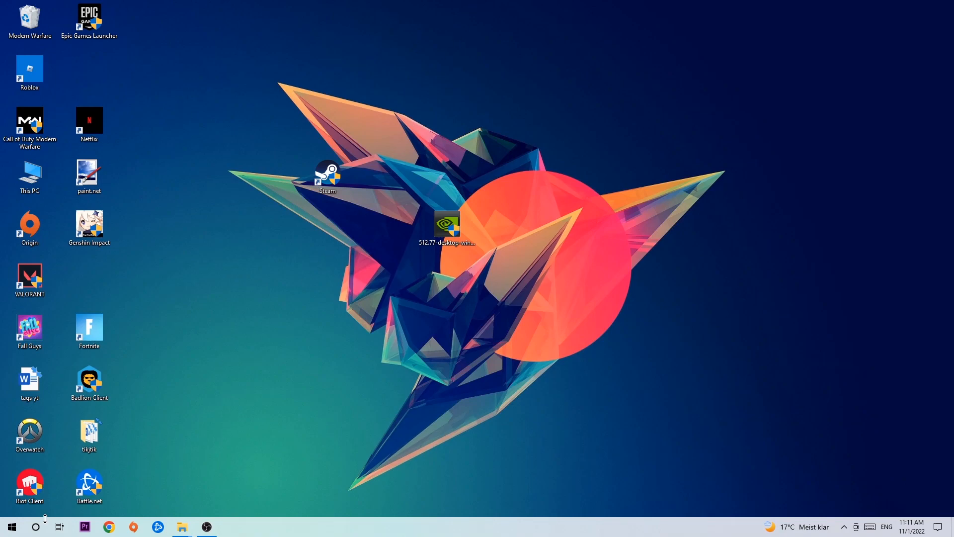
Step: Reach the Gaming section of Windows Settings via the Start menu
left_click(11, 527)
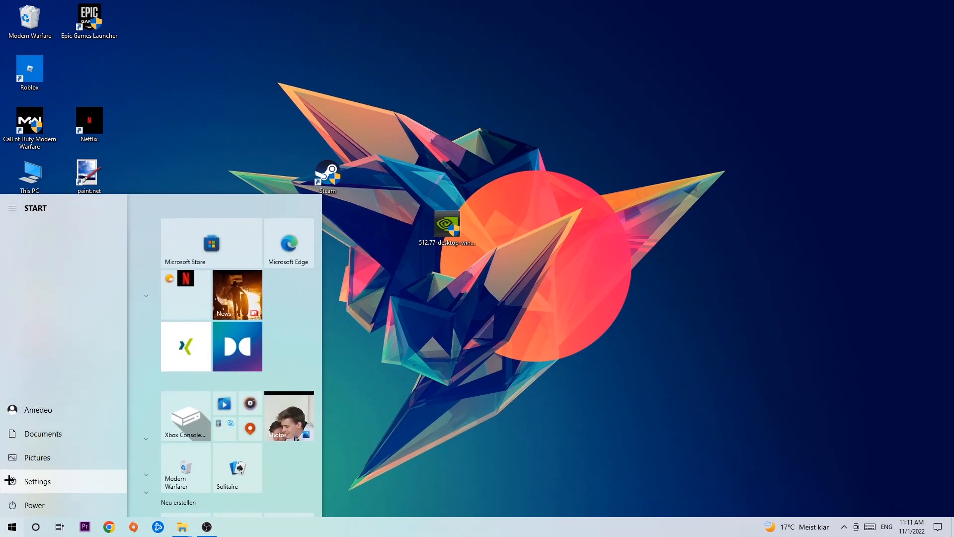
left_click(36, 481)
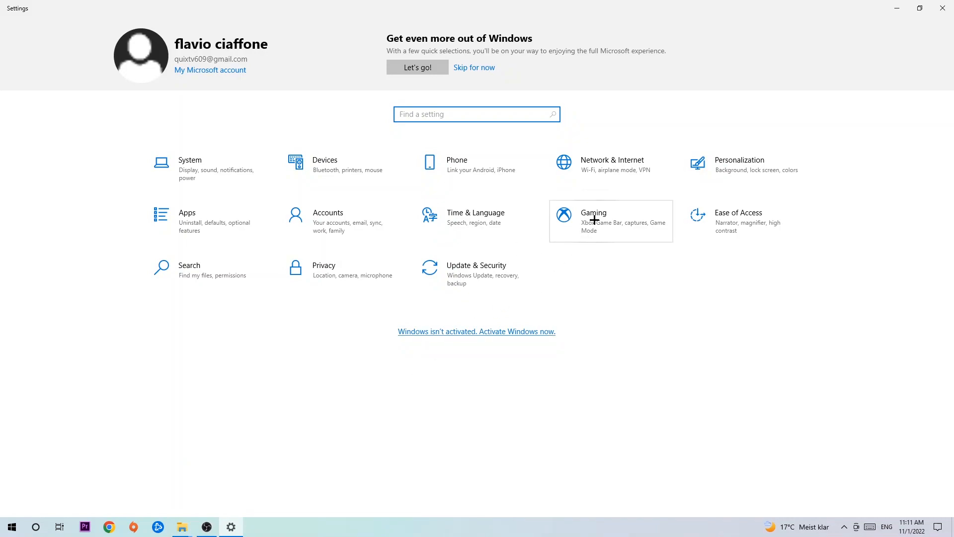
left_click(593, 221)
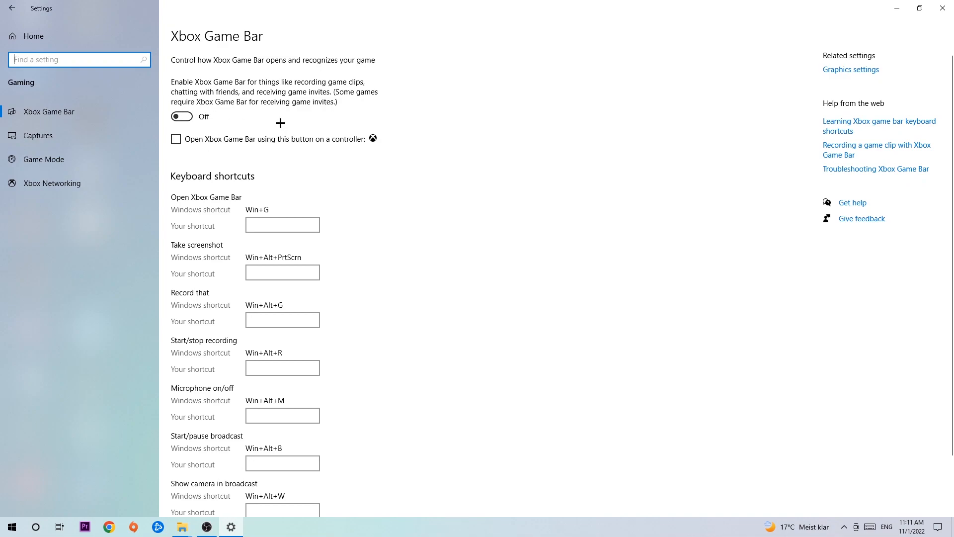
mouse_move(274, 120)
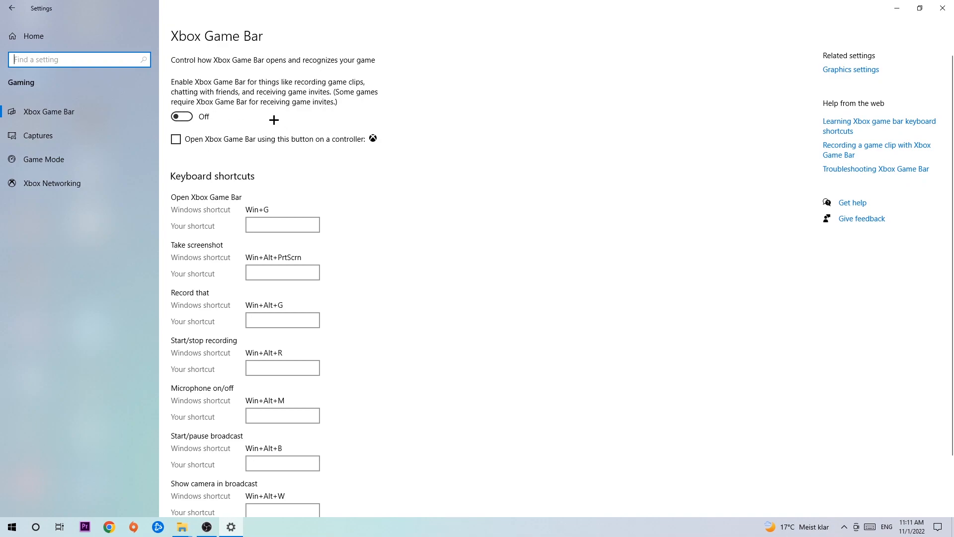
mouse_move(38, 135)
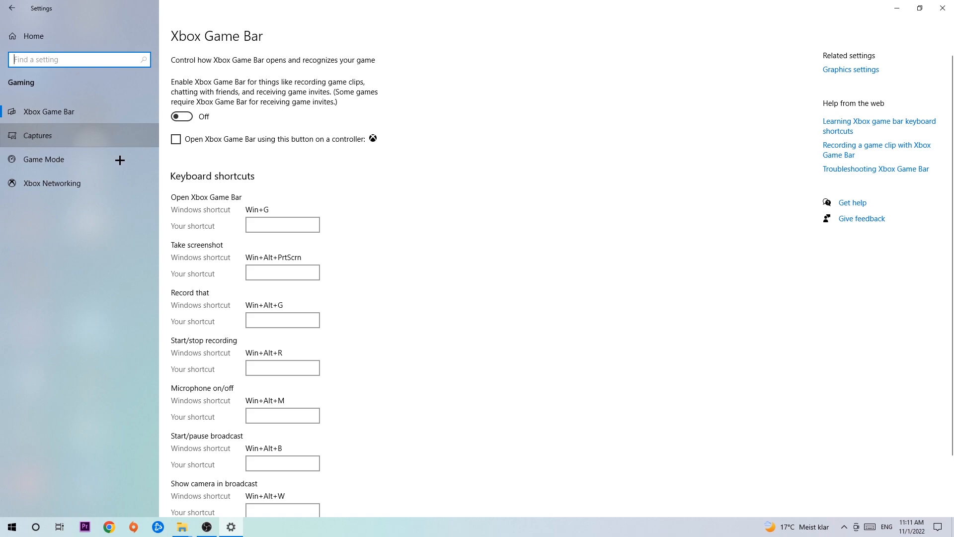
Step: Show the Captures page with background recording while gaming turned off
left_click(38, 135)
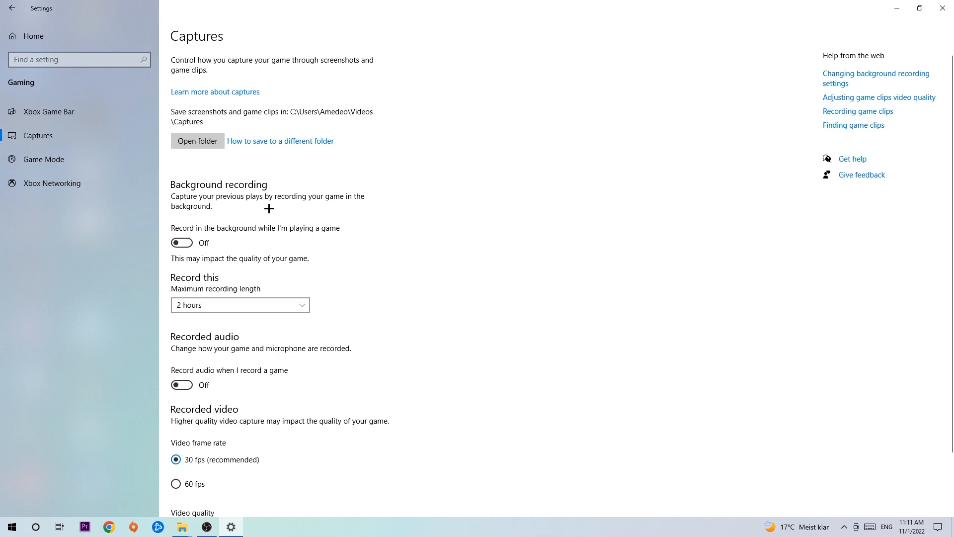
Step: Show the Game Mode page with Game Mode switched on
left_click(42, 159)
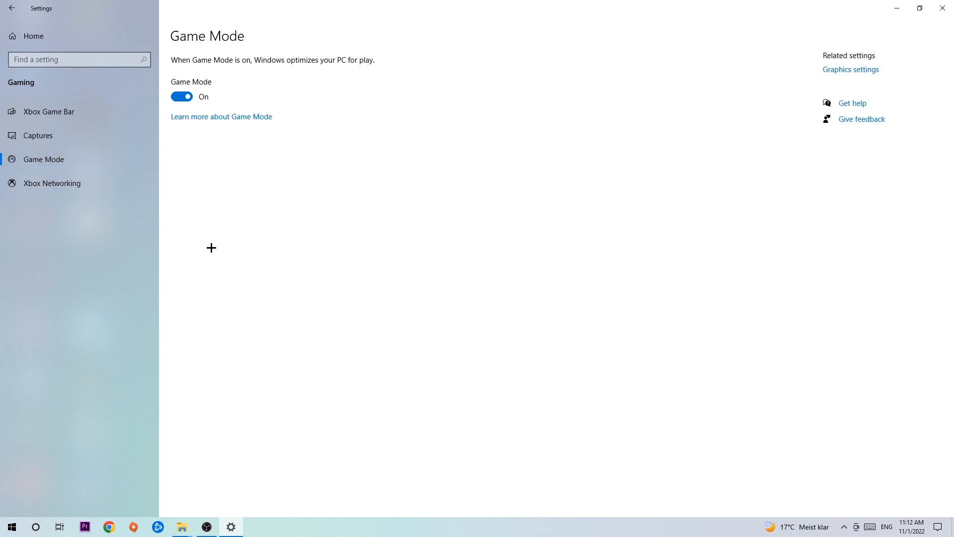
mouse_move(220, 232)
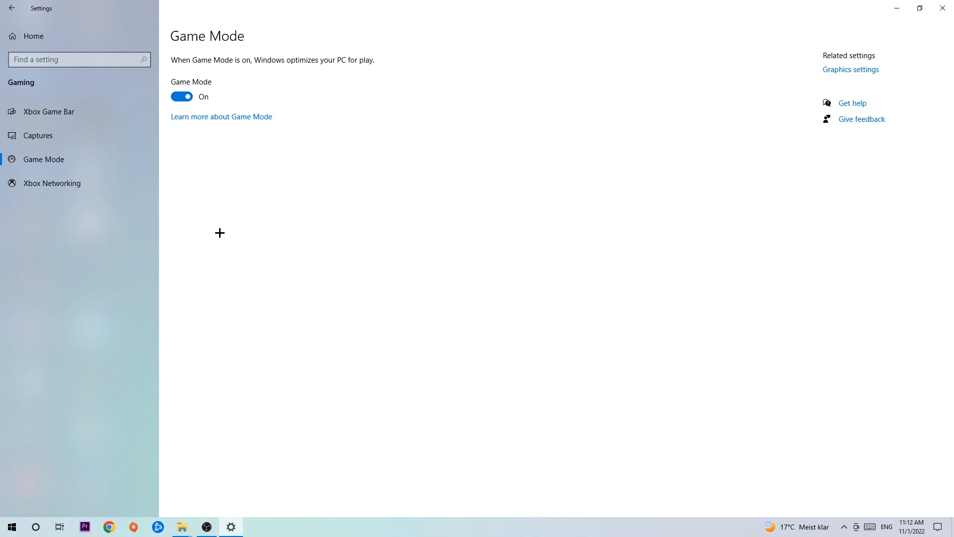
mouse_move(208, 167)
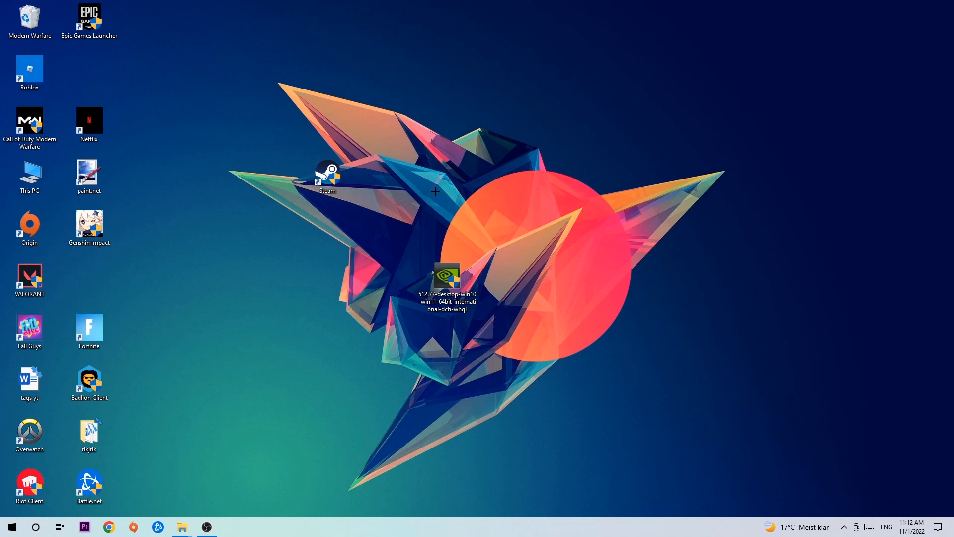
mouse_move(376, 177)
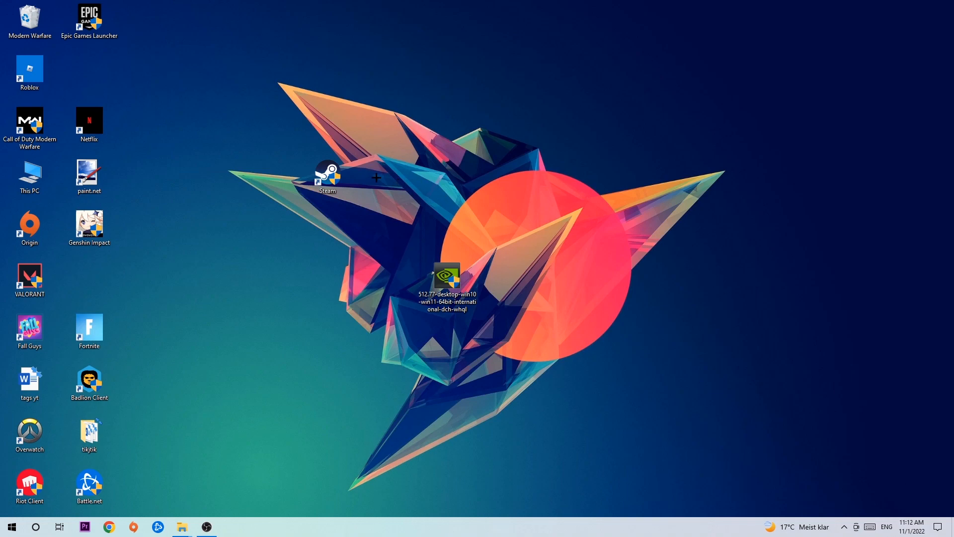